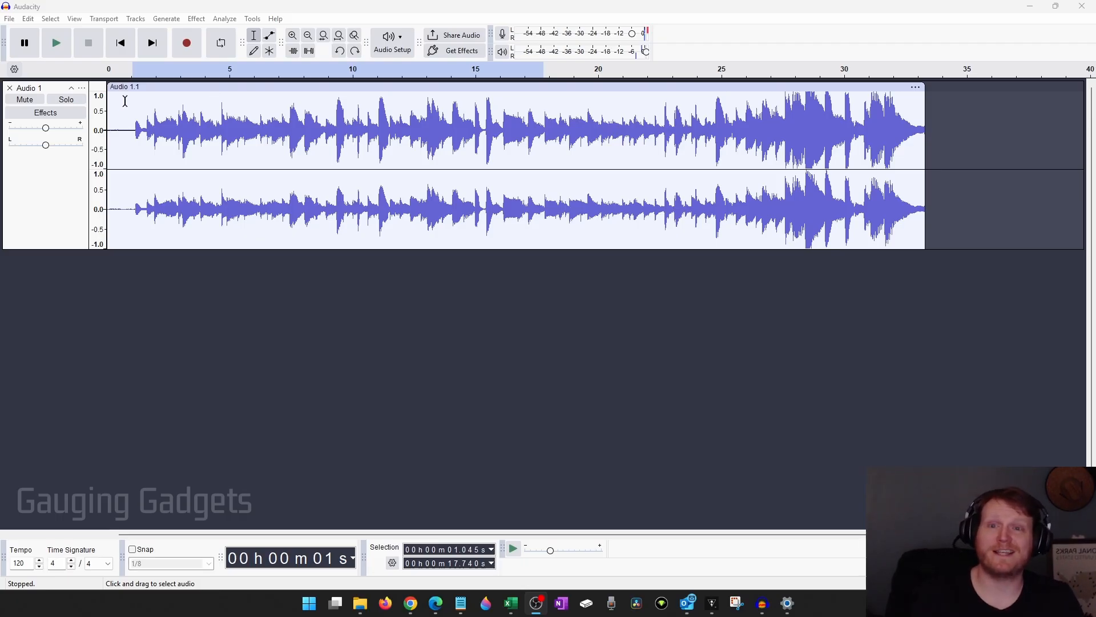
mouse_move(158, 160)
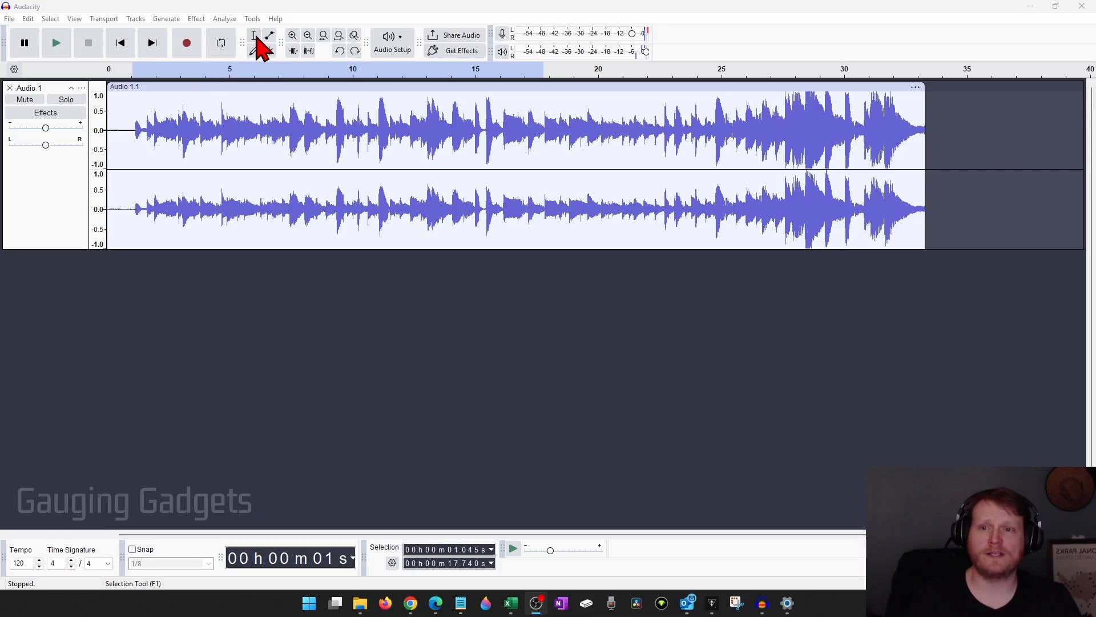
mouse_move(264, 43)
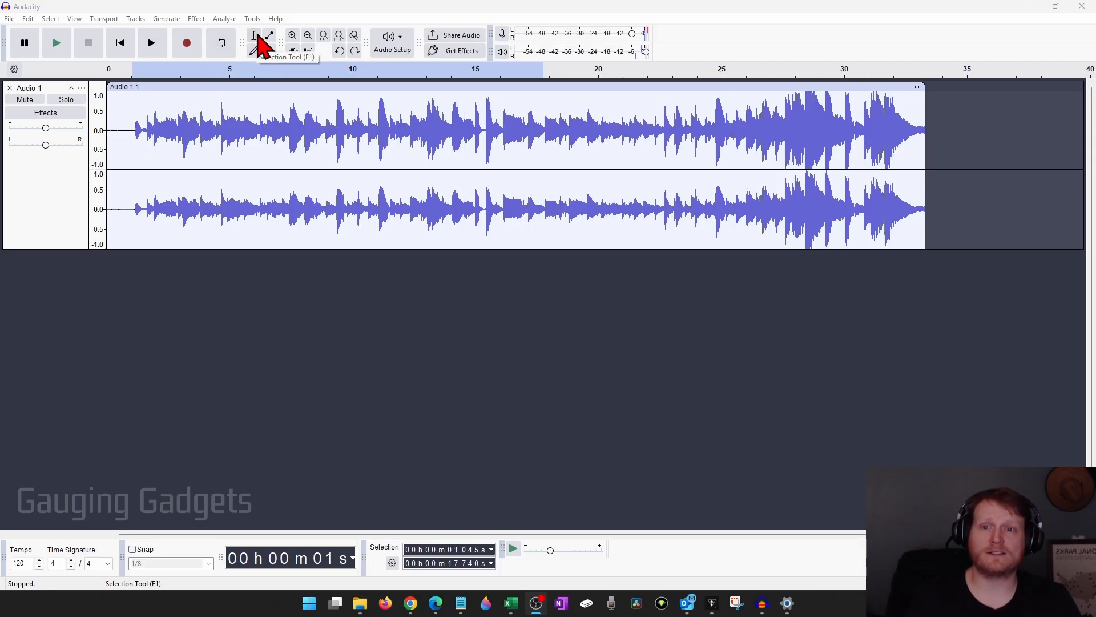
Step: Switch to the Selection Tool, clear the old selection and briefly play then stop the track
key(f1)
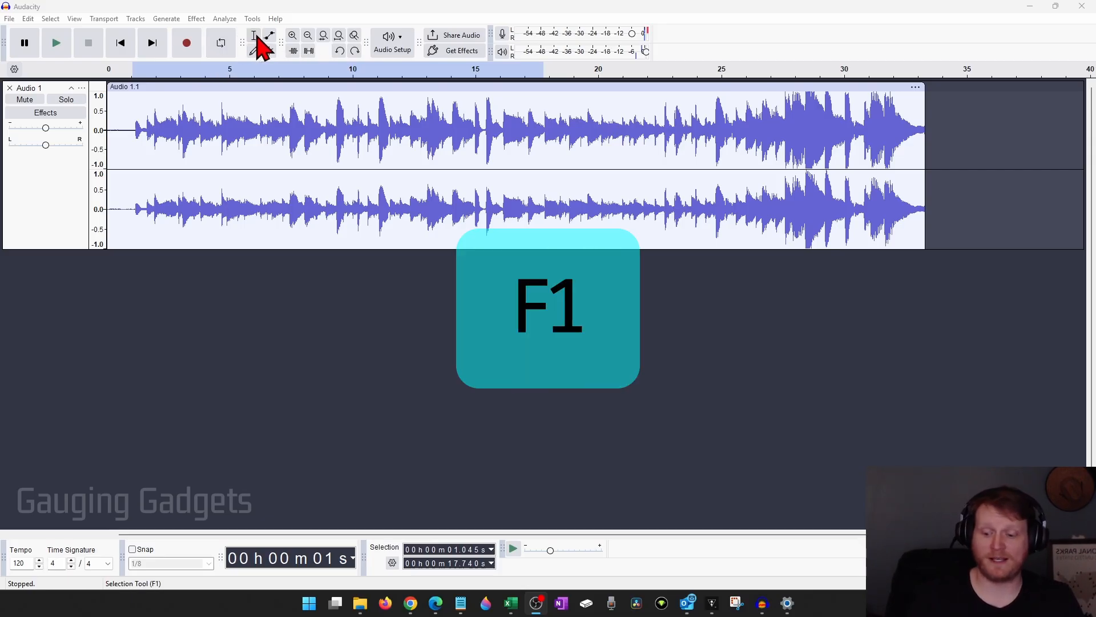
key(f1)
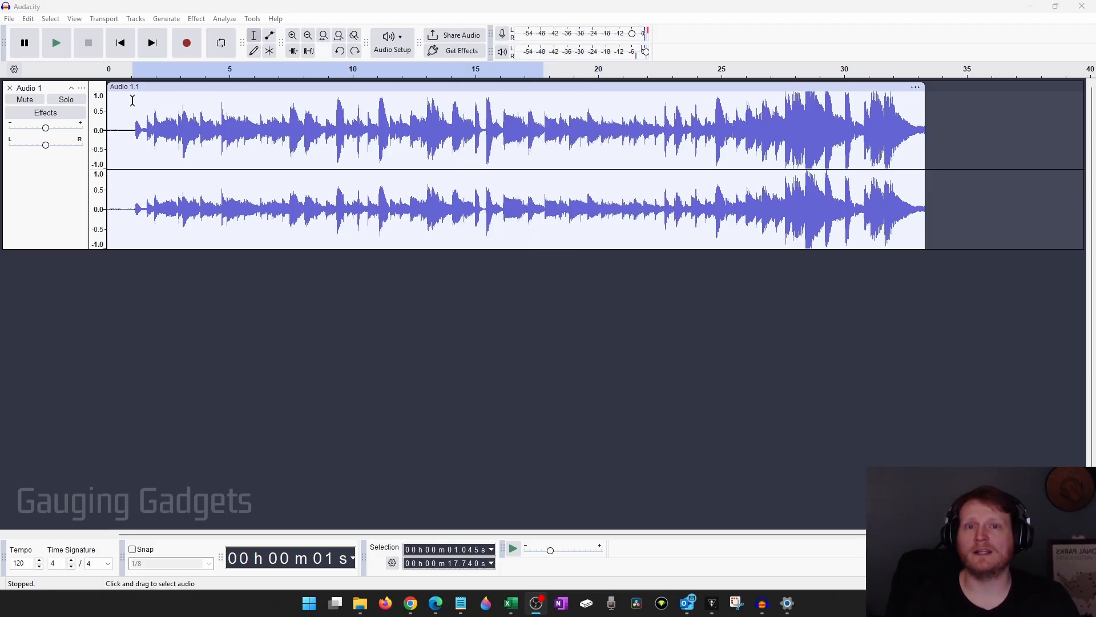
click(131, 131)
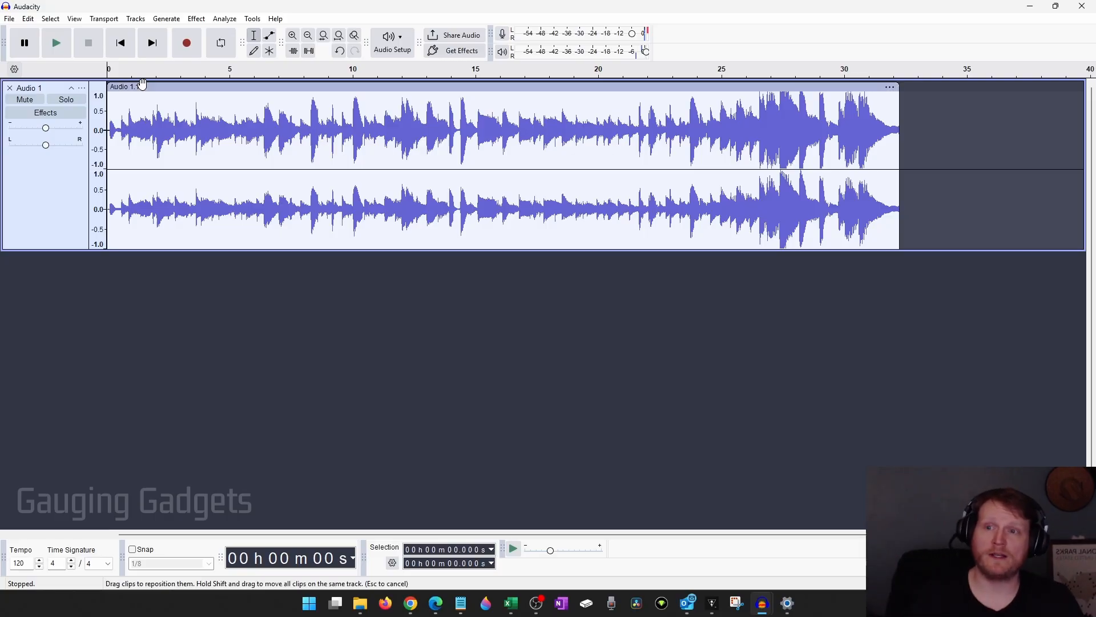
click(56, 42)
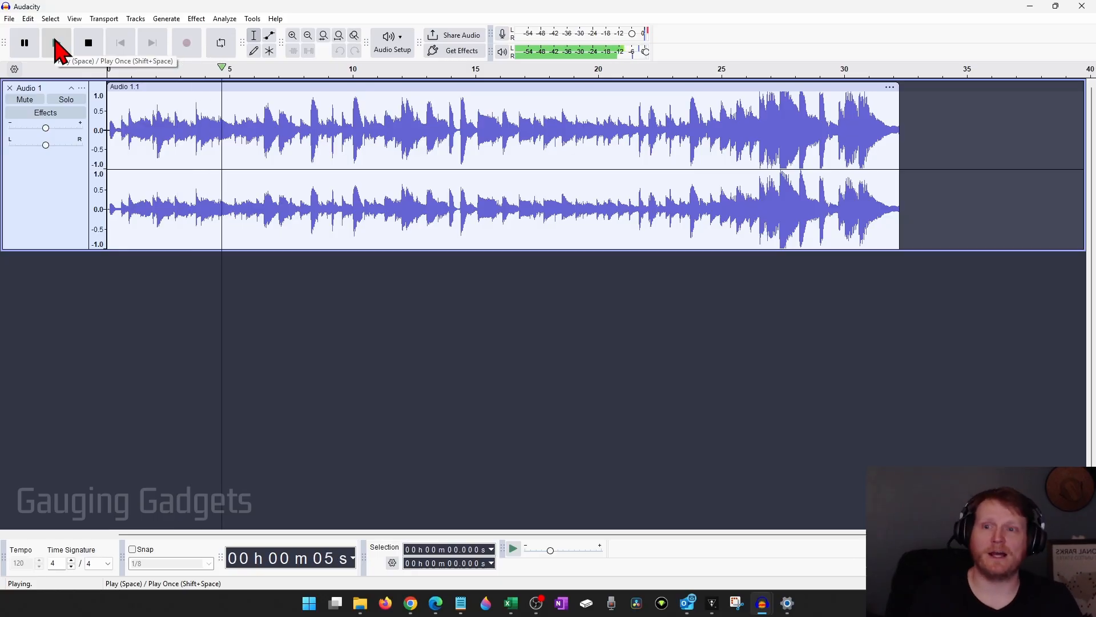
click(88, 42)
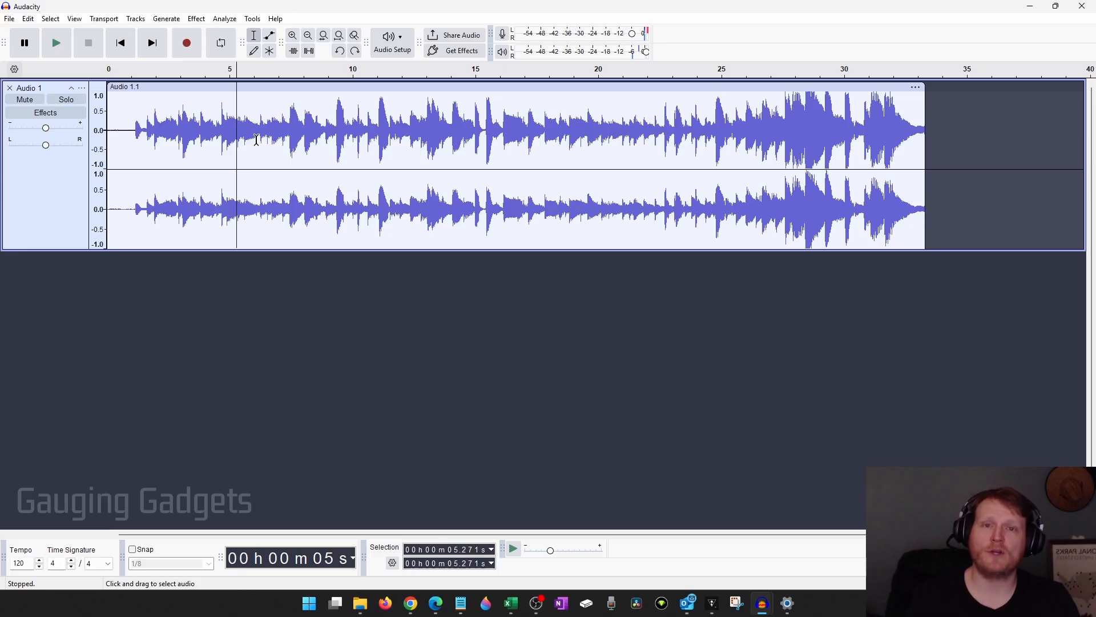
mouse_move(130, 104)
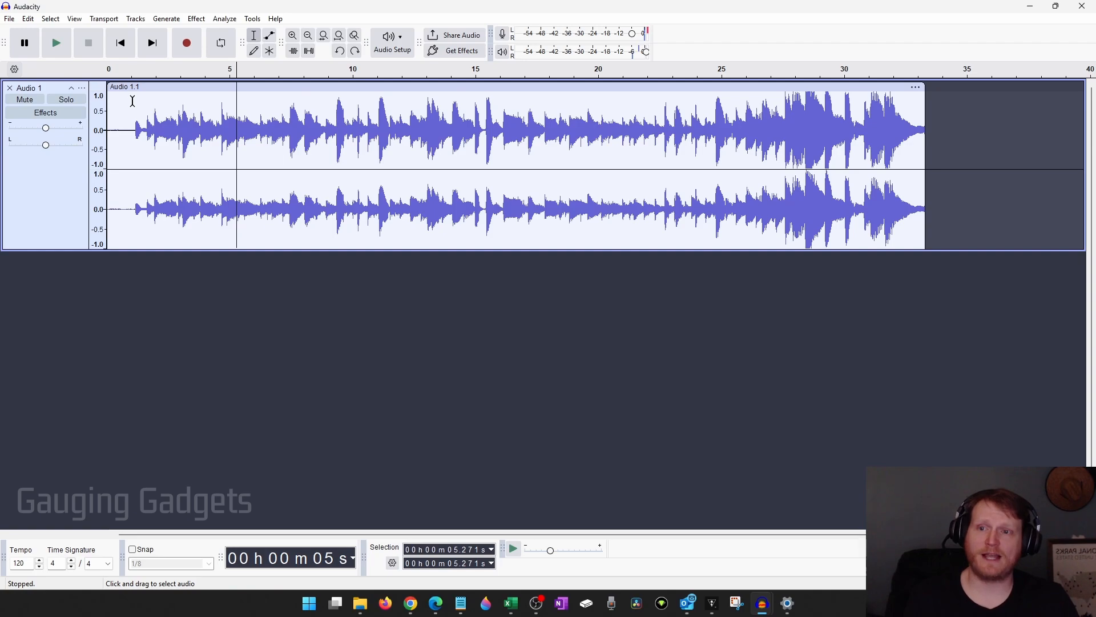
Step: Select the guitar audio from the clip start to about 21 seconds
drag(108, 129, 614, 129)
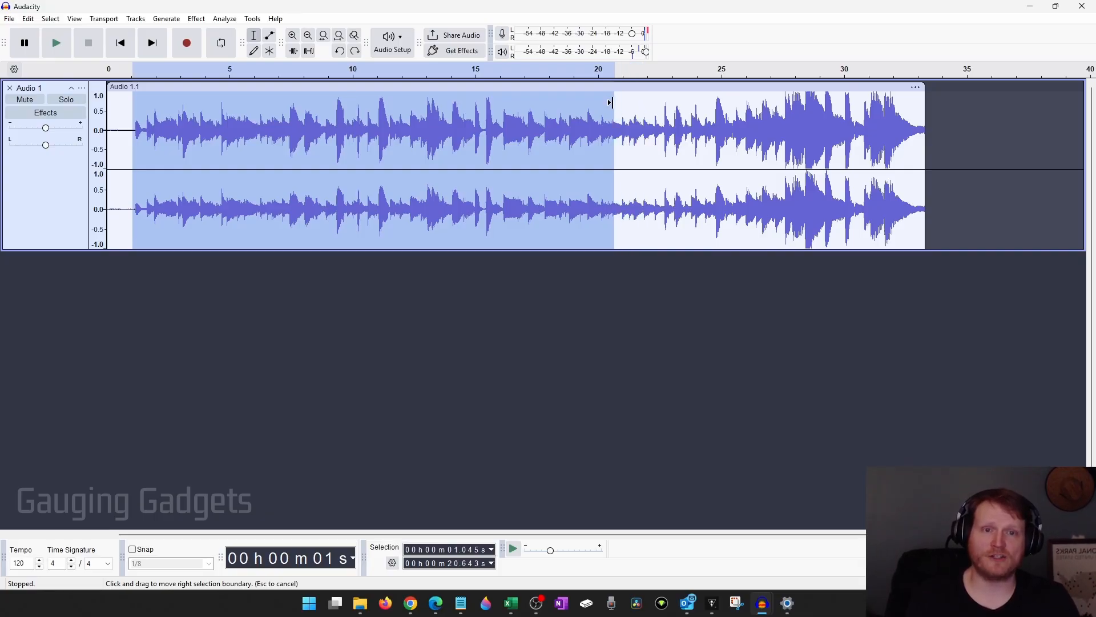
drag(612, 103, 626, 103)
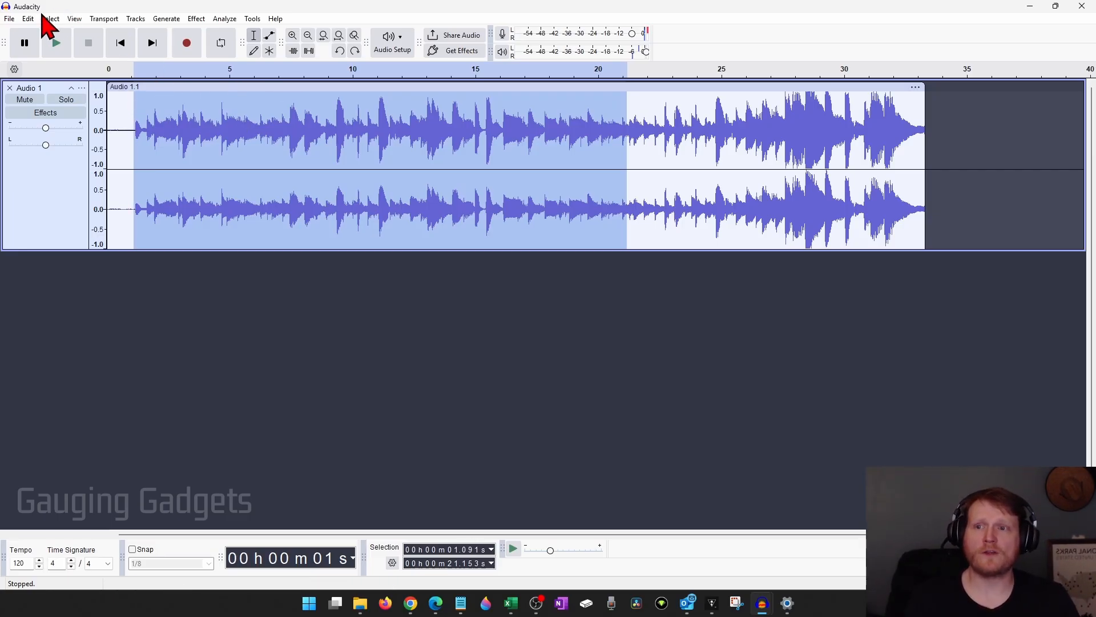
Step: Trim the clip to the selected ~20-second stretch via Edit > Remove Special > Trim Audio
click(27, 19)
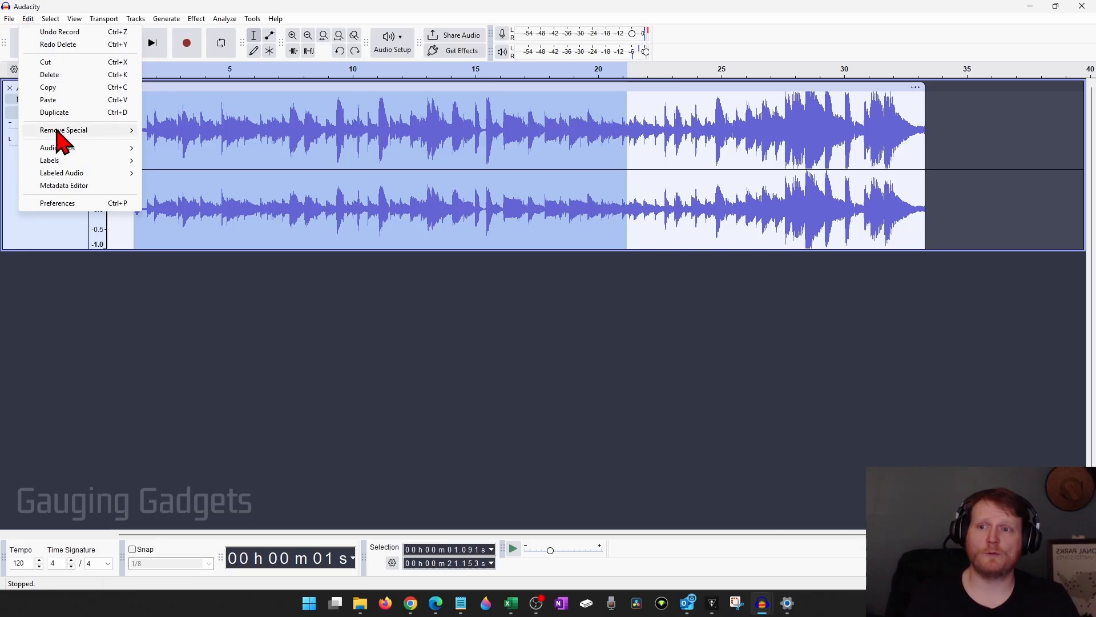
mouse_move(63, 130)
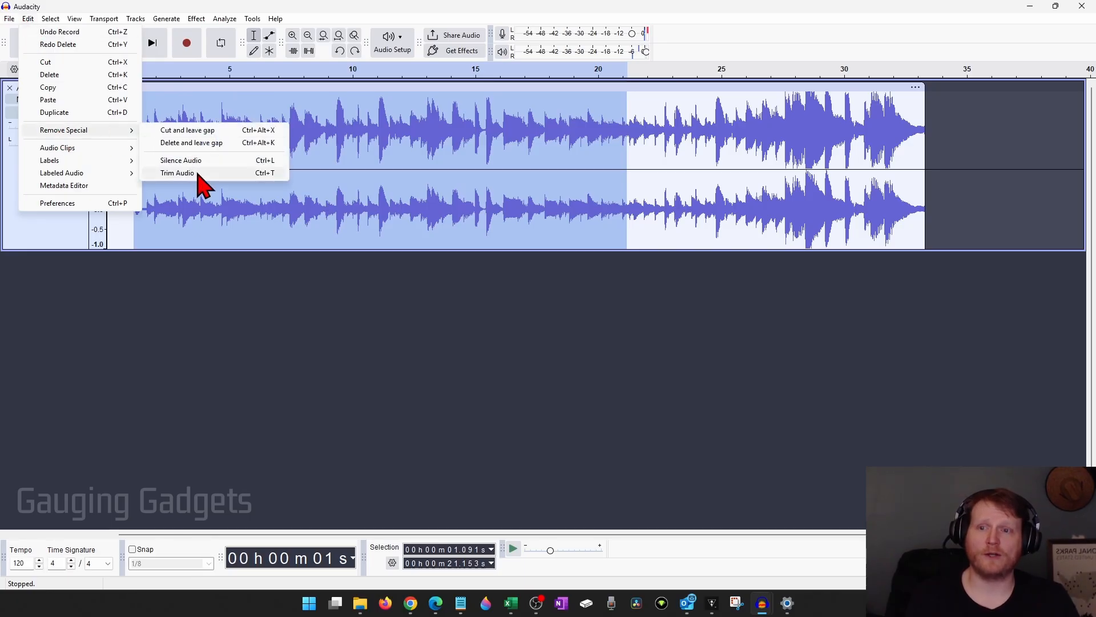
click(179, 173)
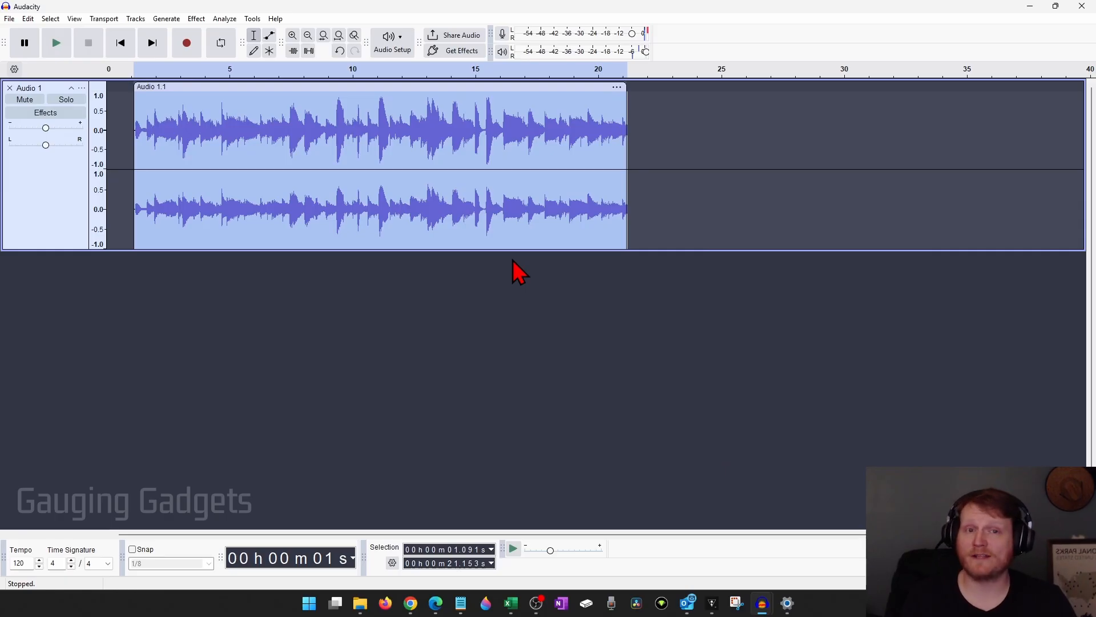
mouse_move(217, 154)
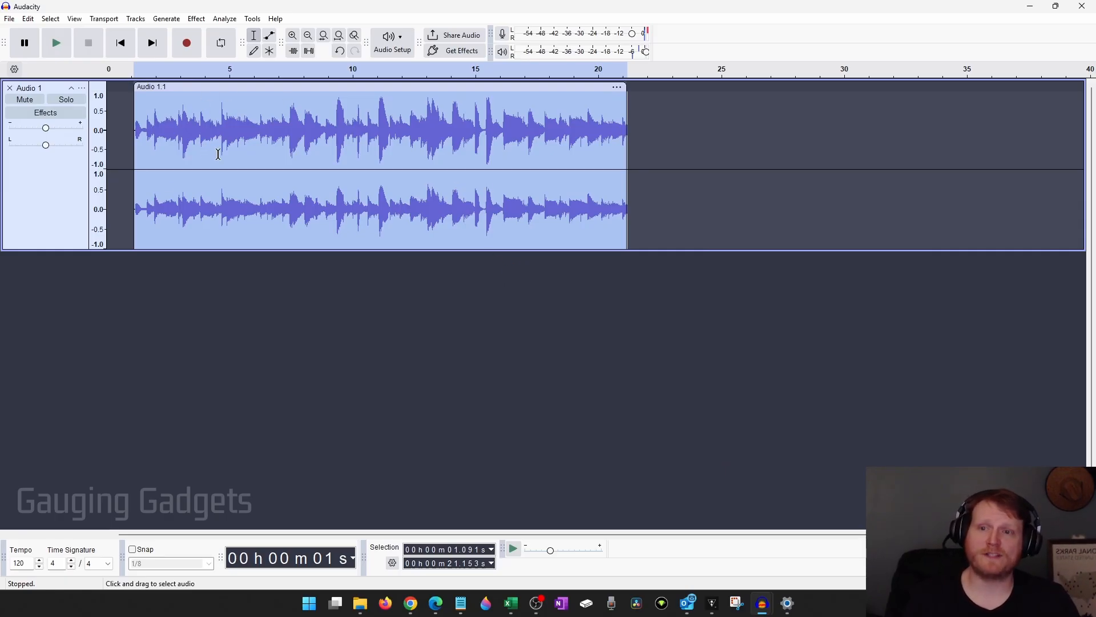
mouse_move(122, 95)
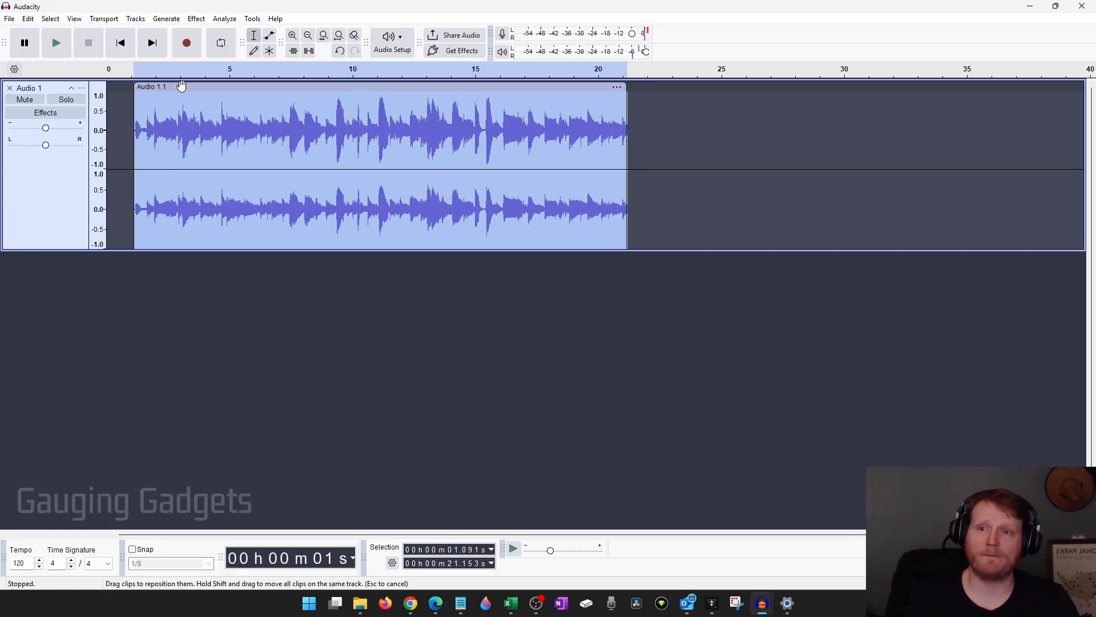
Step: Move the trimmed clip to 0 seconds on the timeline and play it back
drag(181, 86, 160, 85)
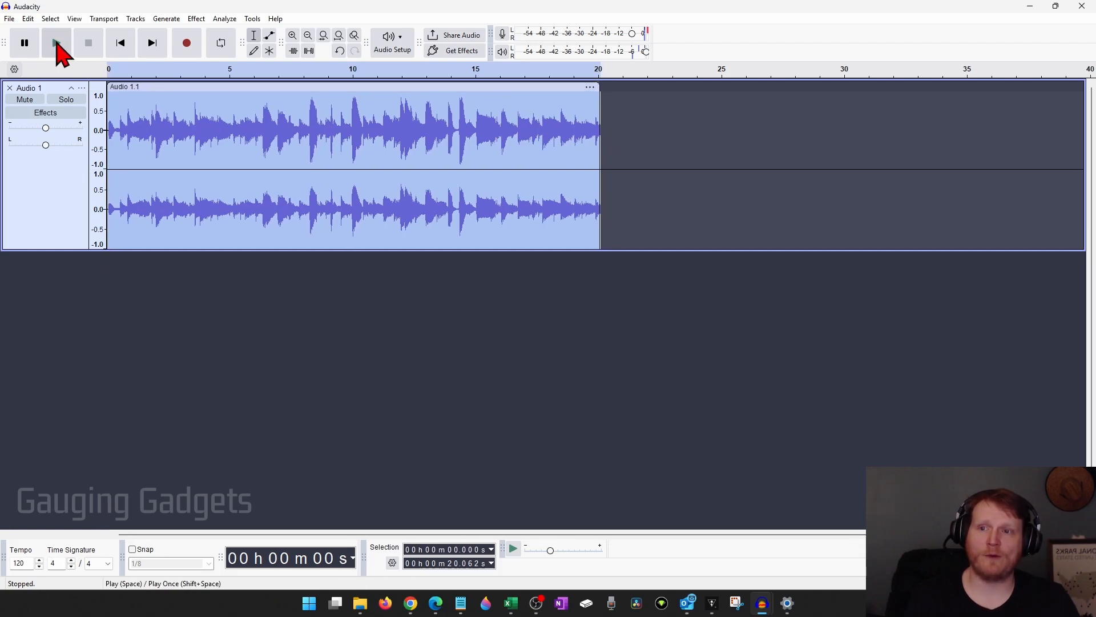
click(56, 43)
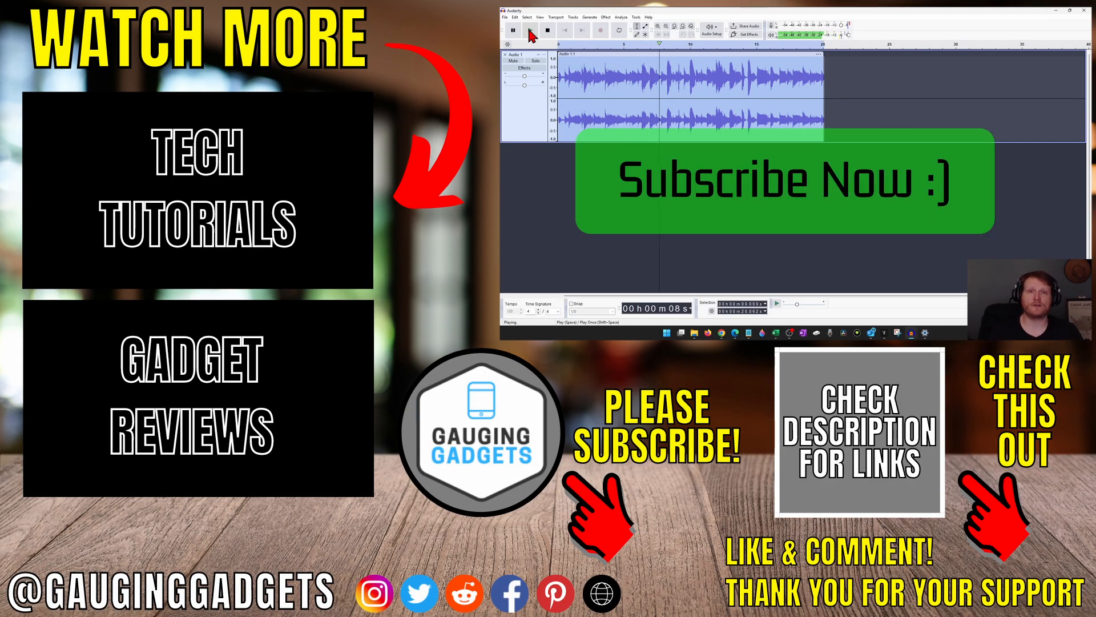
click(548, 29)
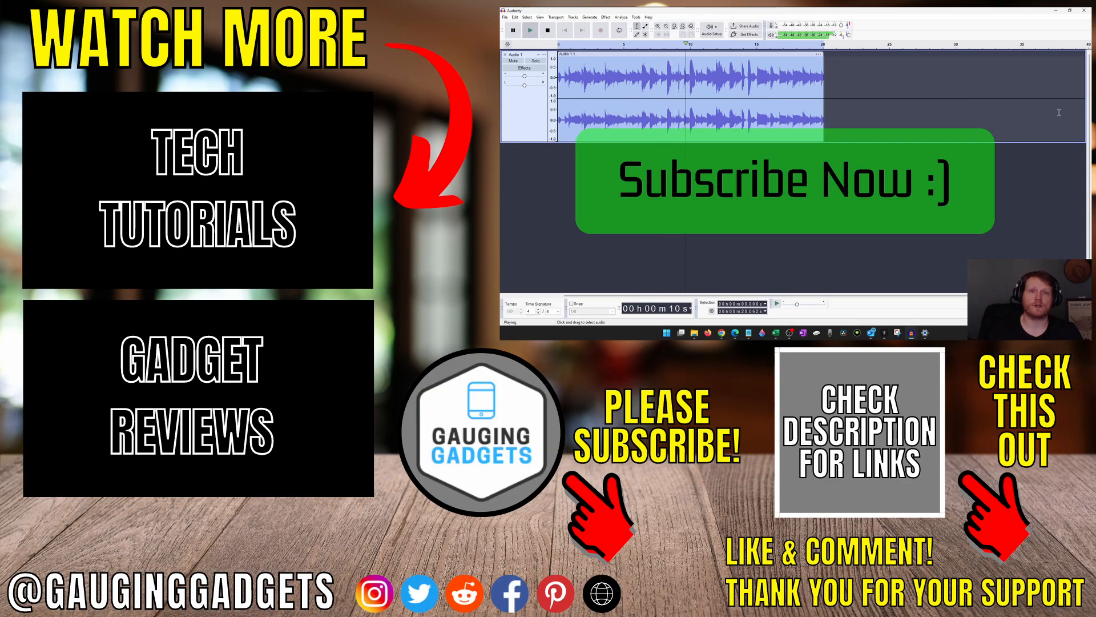